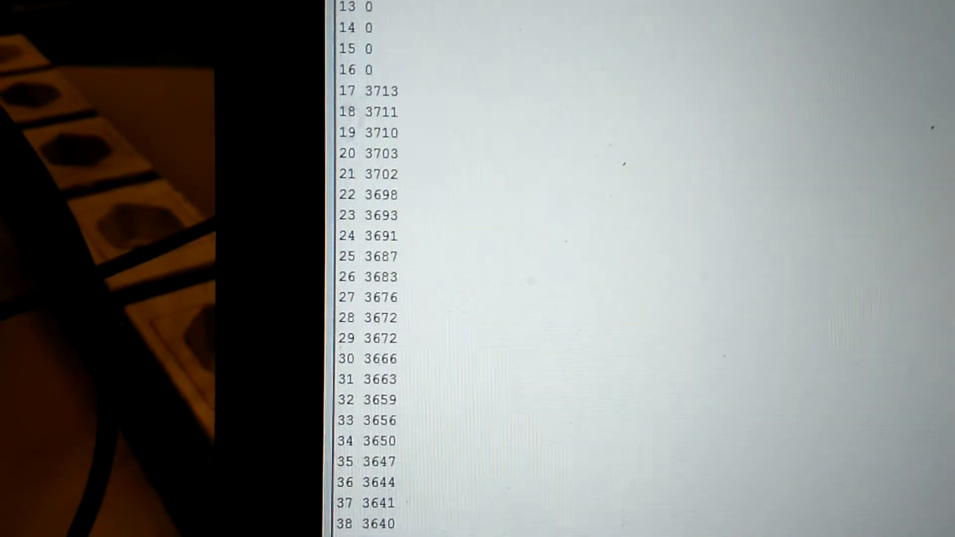
scroll("down", 3)
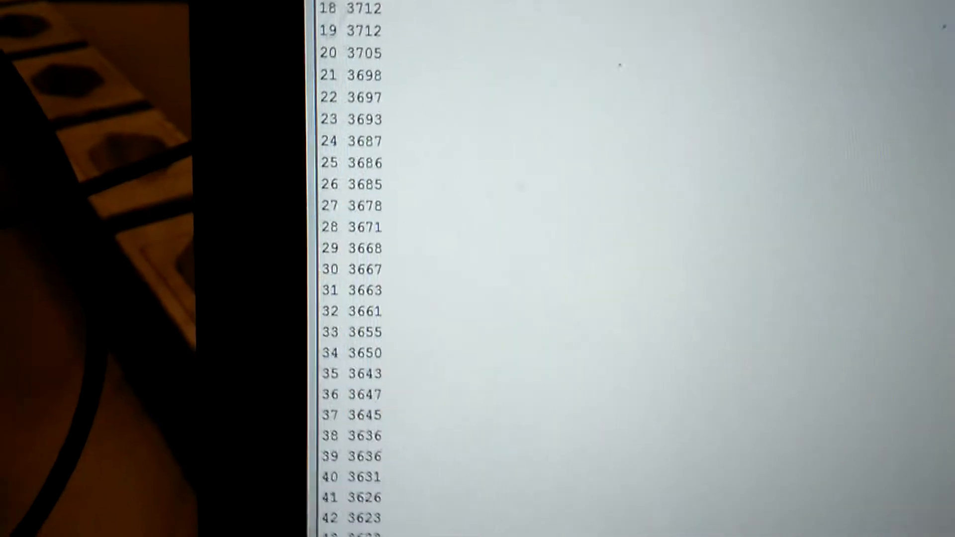
scroll("down", 3)
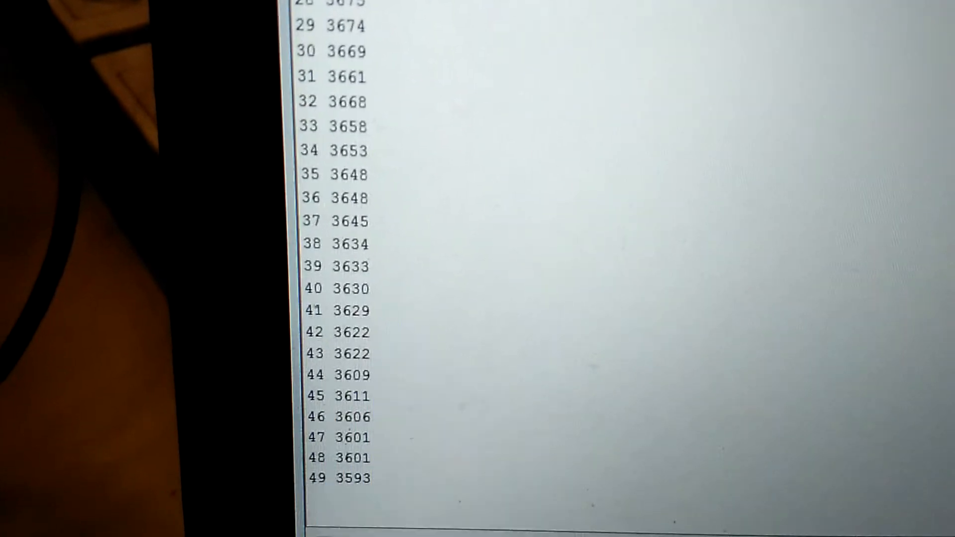